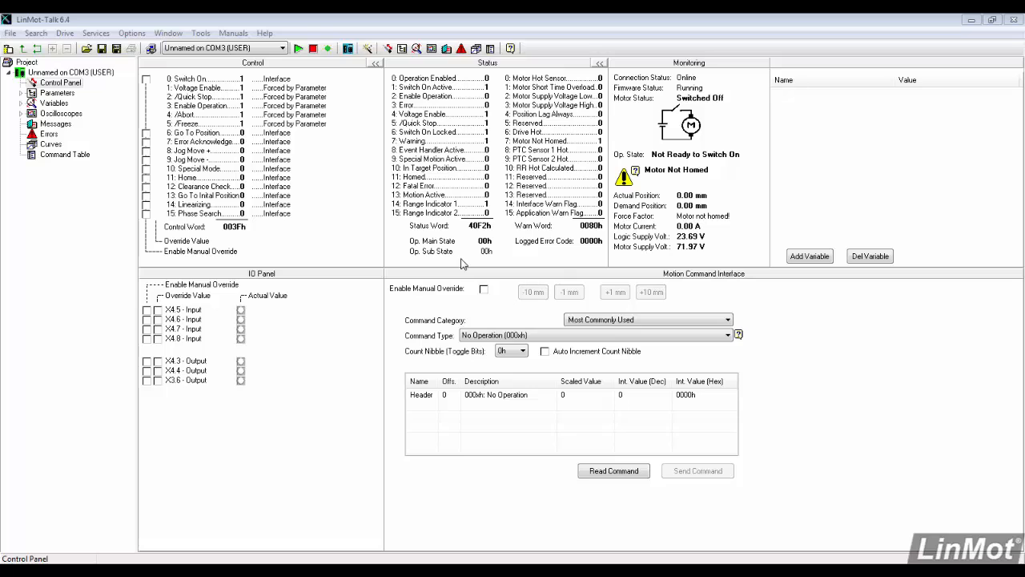
mouse_move(404, 249)
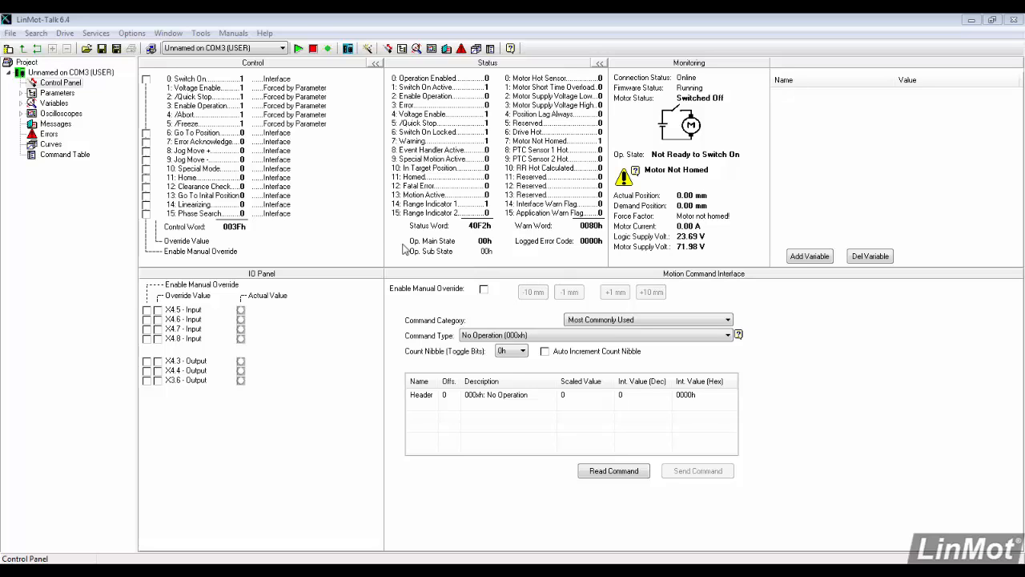
Step: Open the Command Table editor from the project tree
click(64, 154)
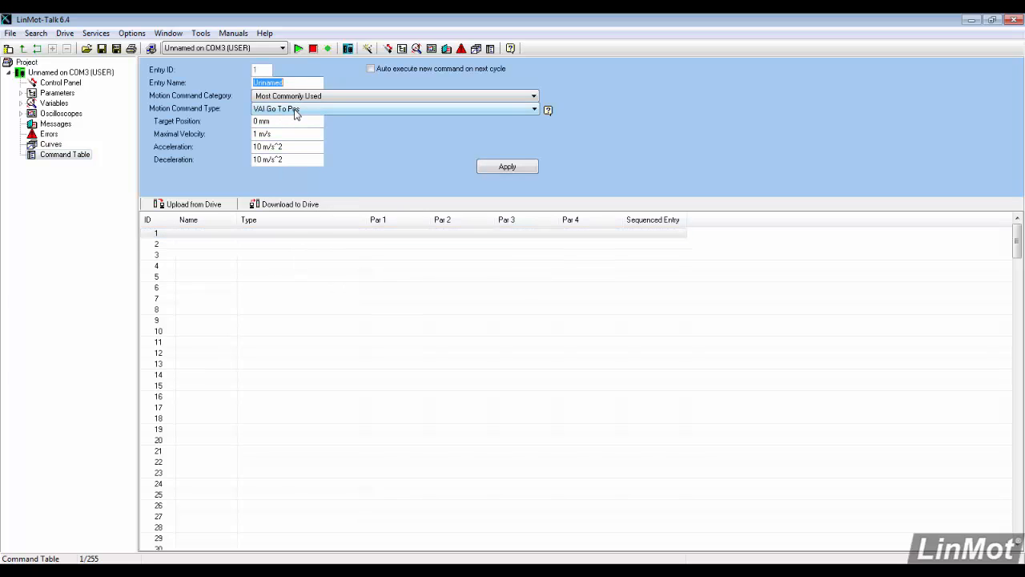
Step: Make entry 1 an IF Masked X4 Input Value Equal Than condition with 0002h mask and compare value
click(533, 96)
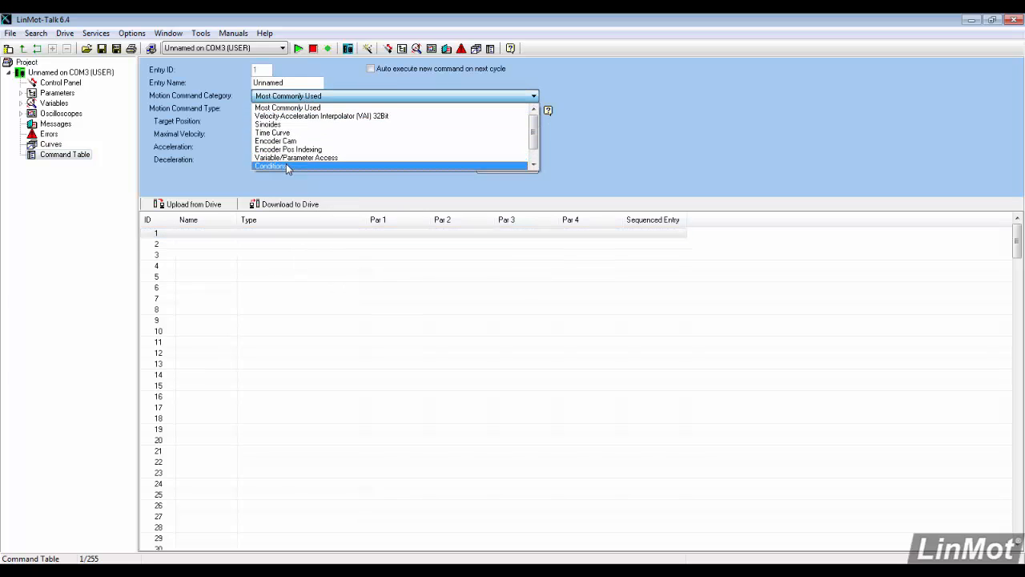
click(271, 166)
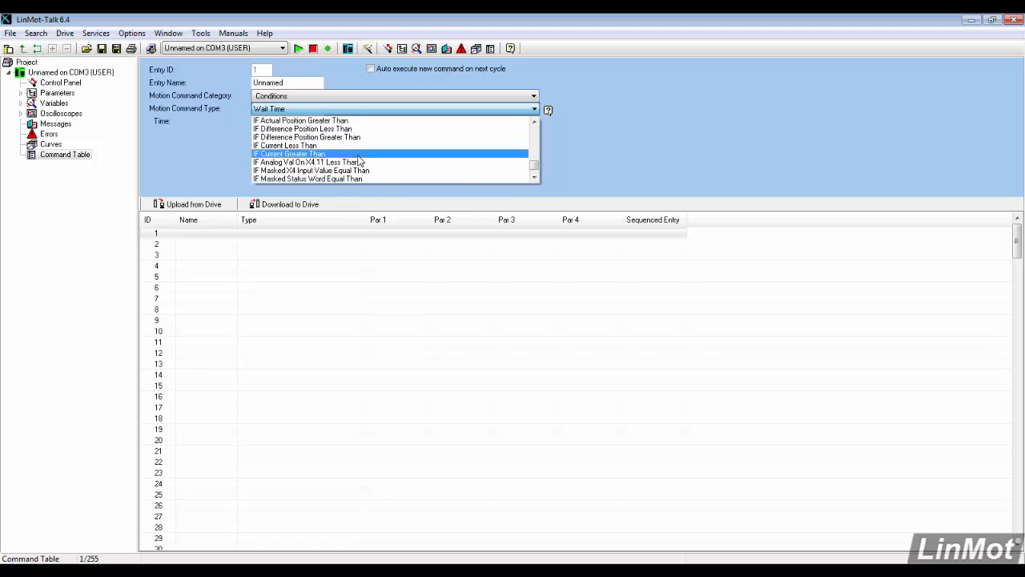
click(312, 170)
text(0002h)
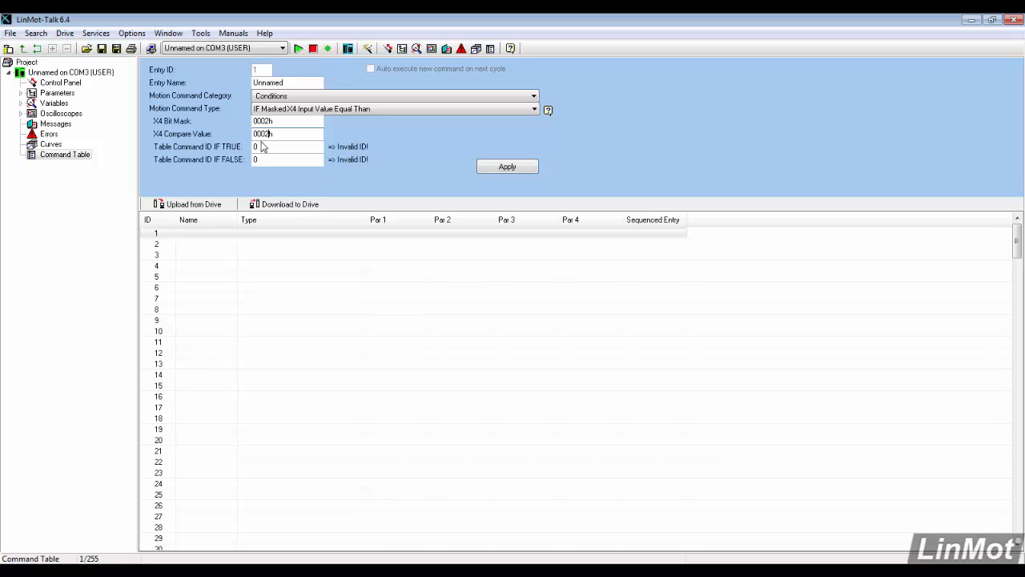
click(286, 146)
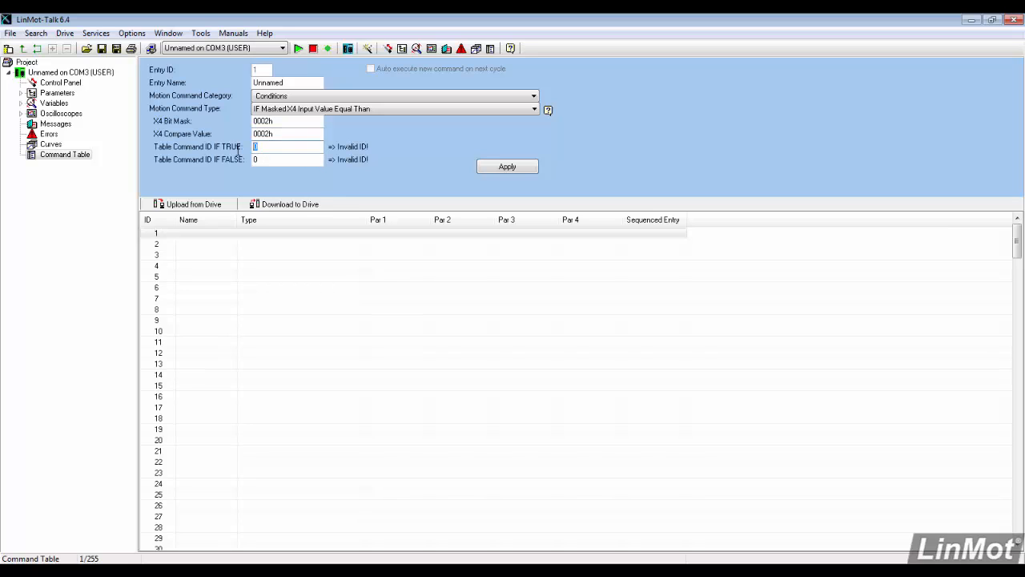
click(506, 167)
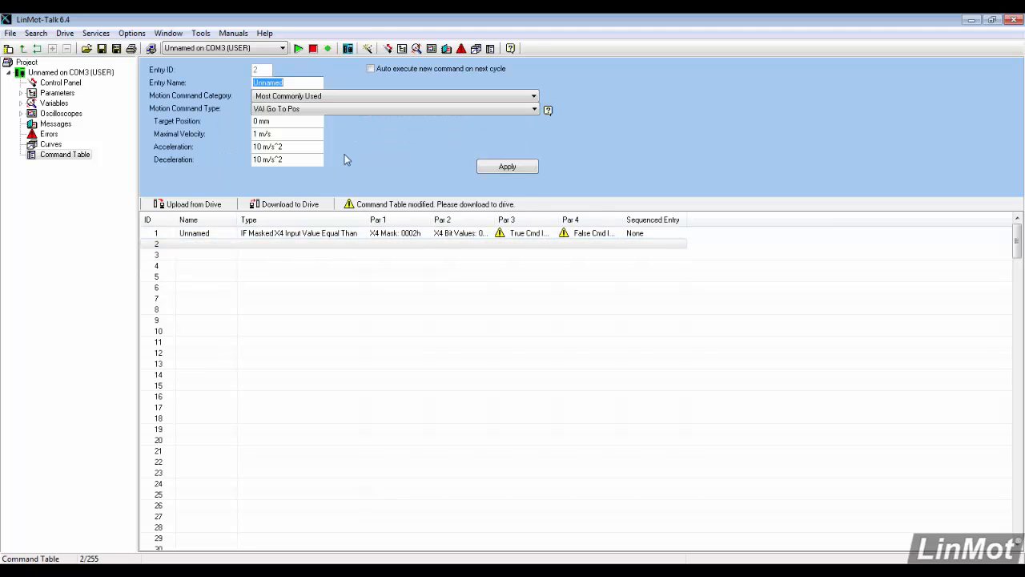
Step: Define entry 2 as a No Operation command and apply it
click(533, 108)
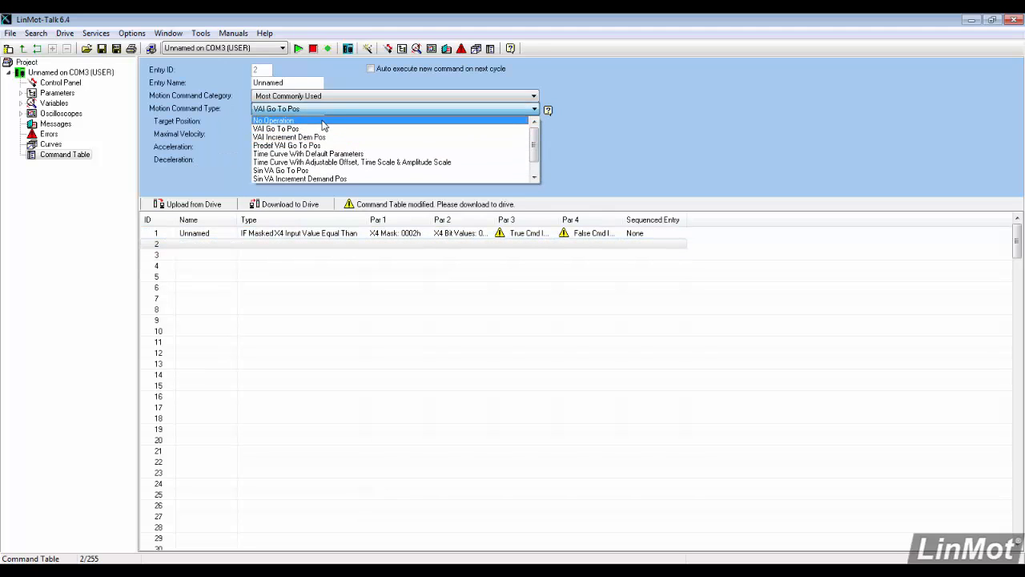
click(274, 120)
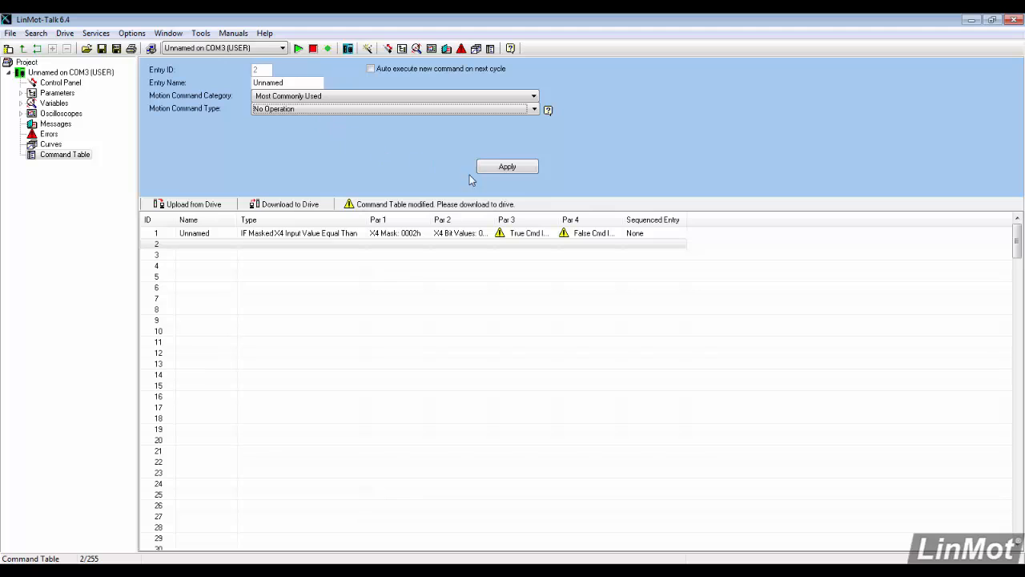
click(507, 165)
text(150)
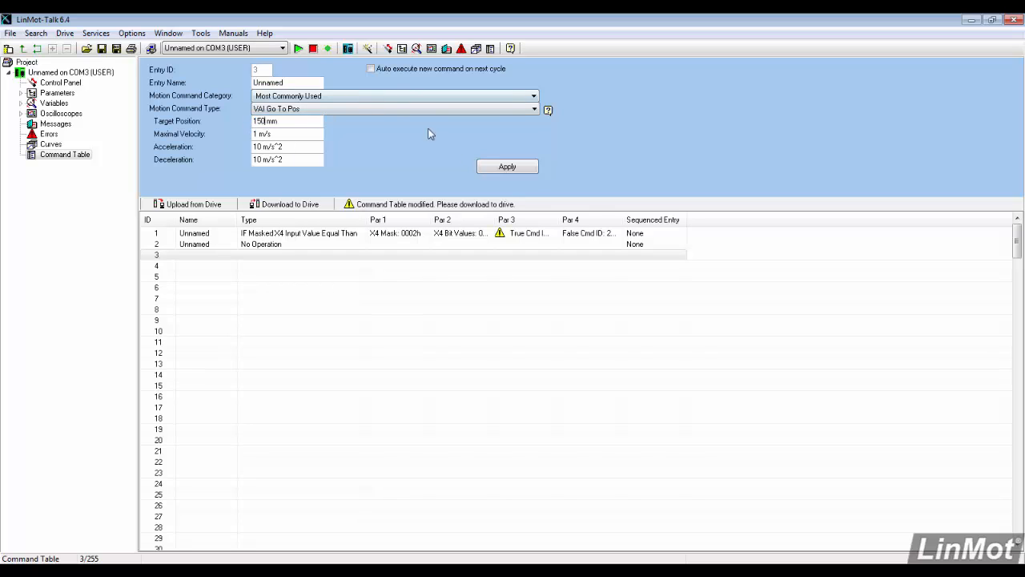
Step: Store entry 3 as a VAI Go To Pos move to 150 mm
click(507, 165)
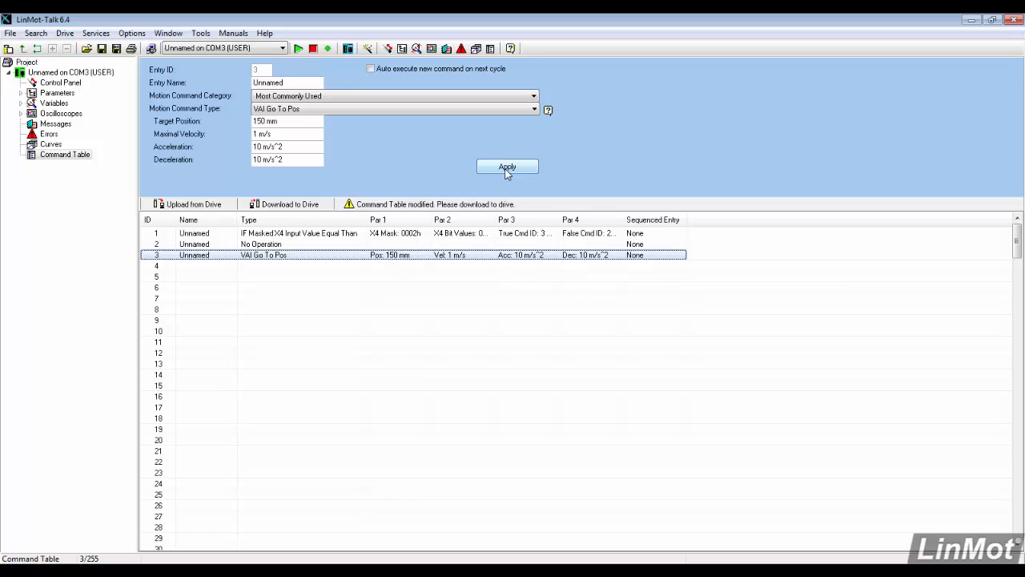
click(507, 167)
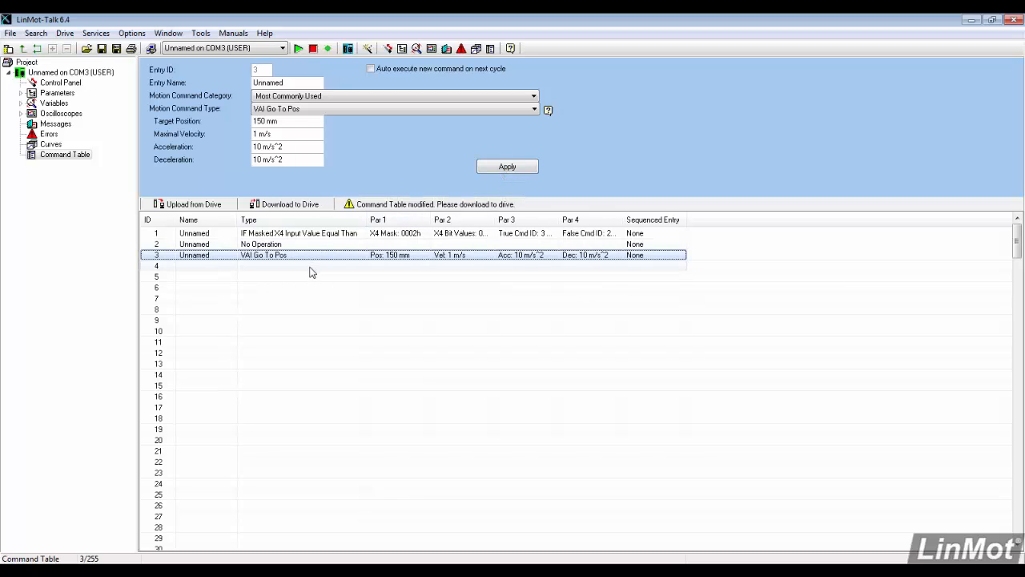
click(371, 68)
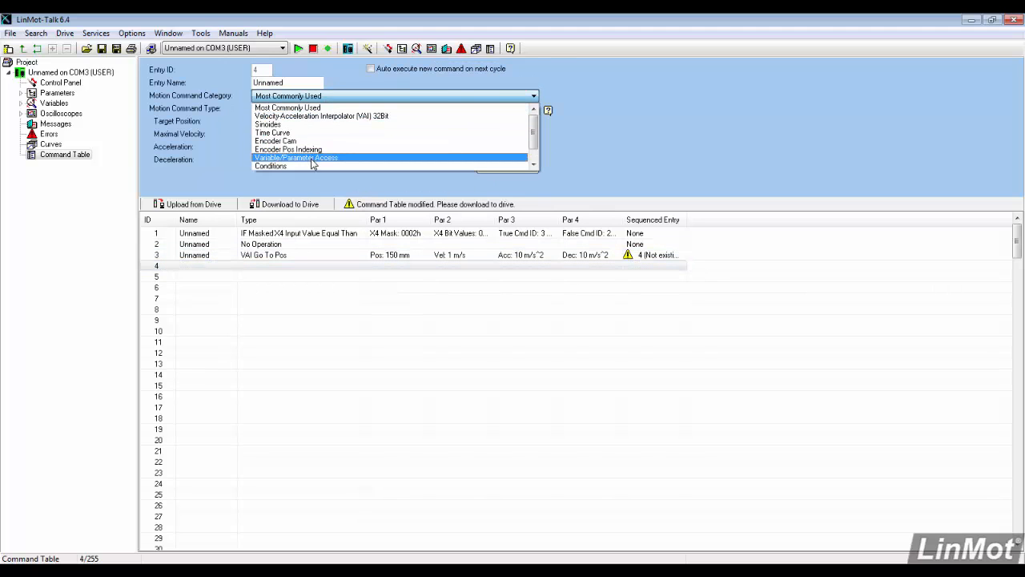
Step: Make entry 4 a Wait until Motion Finished condition that auto-continues to entry 5
click(271, 166)
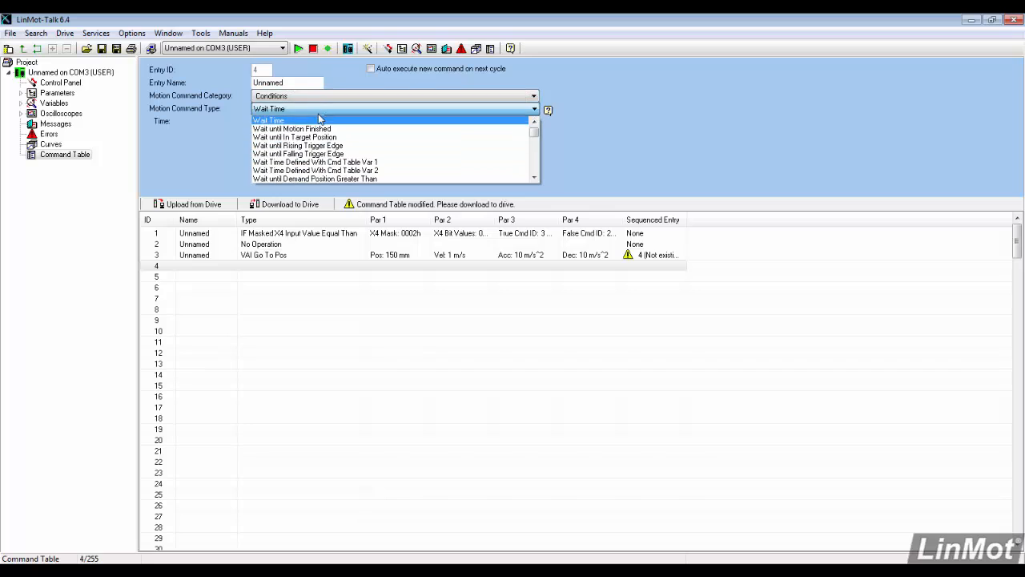
click(292, 128)
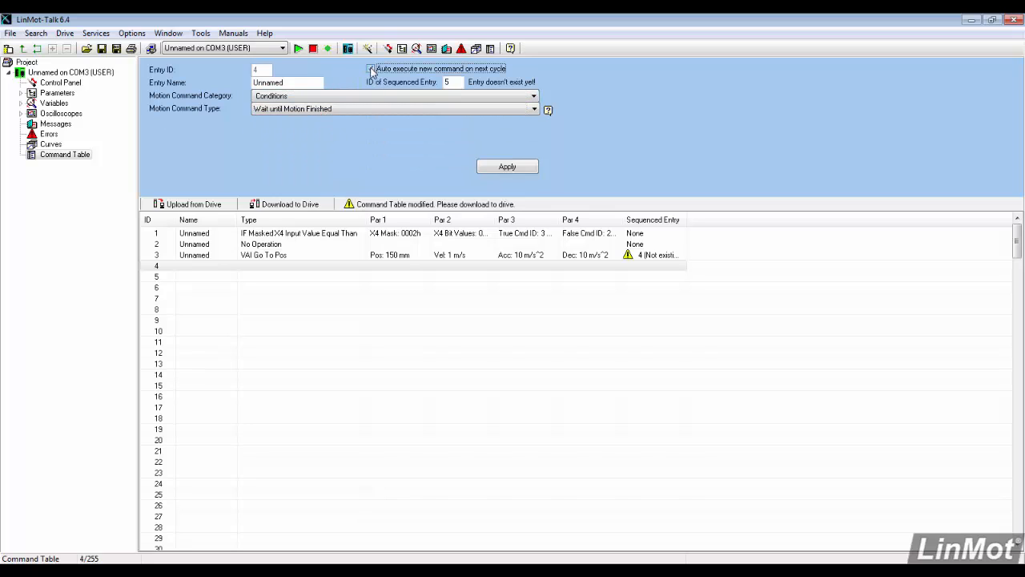
click(371, 68)
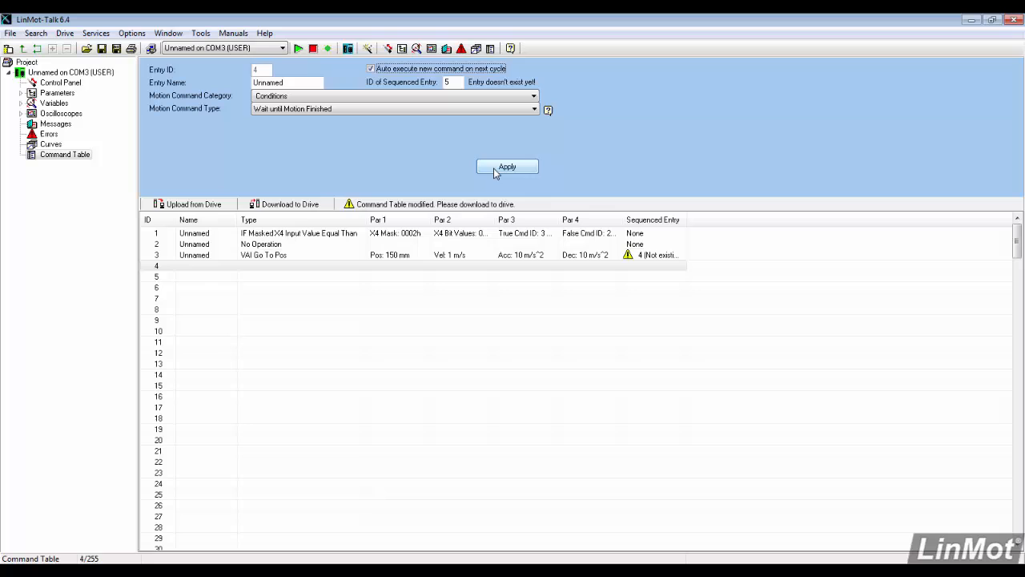
click(507, 167)
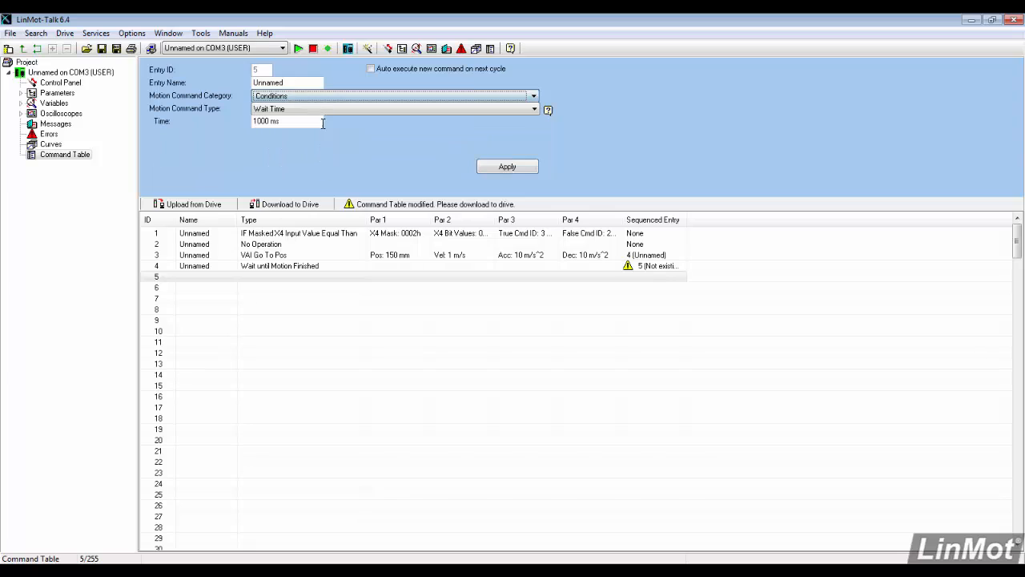
Step: Set entry 5 to a 20 ms Wait Time and apply it
triple_click(287, 121)
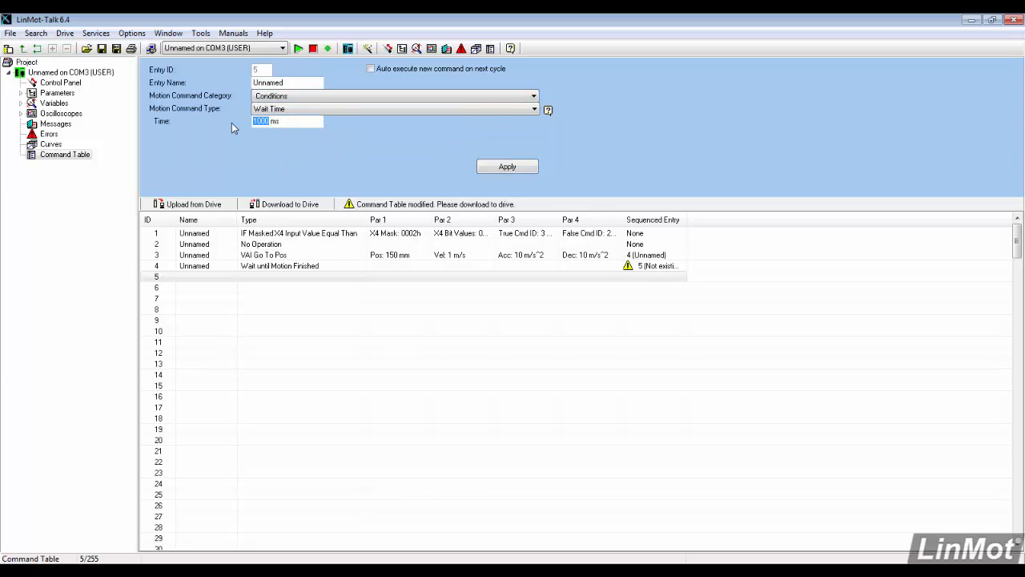
text(20)
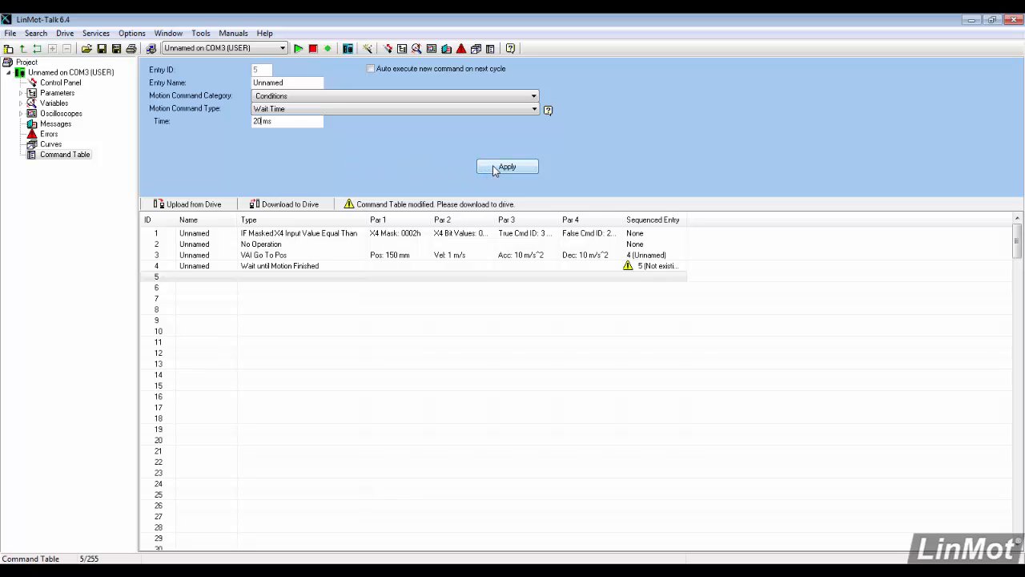
click(506, 166)
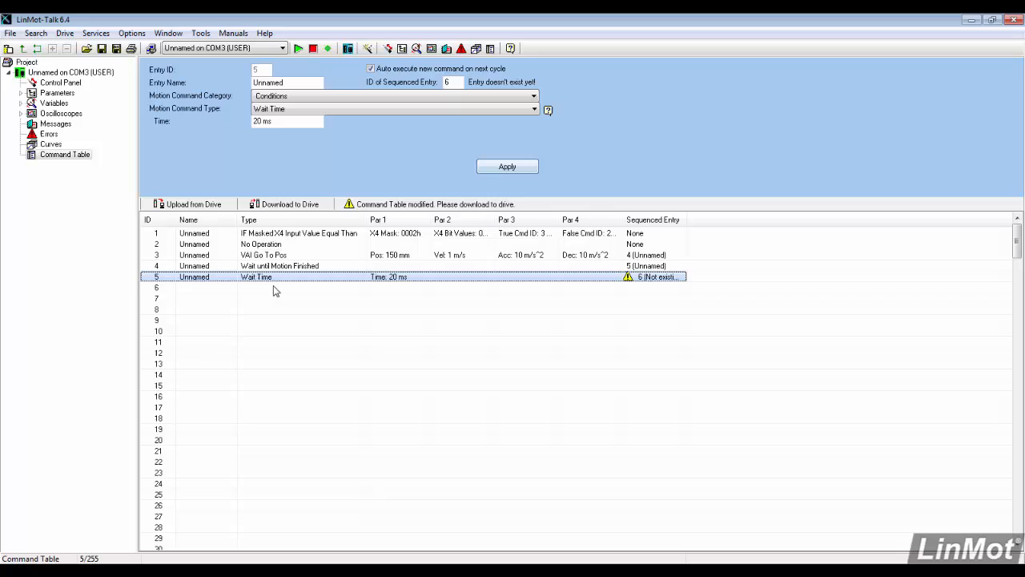
Step: Define entry 6 as a 0 mm VAI Go To Pos chained to entry 7
click(156, 287)
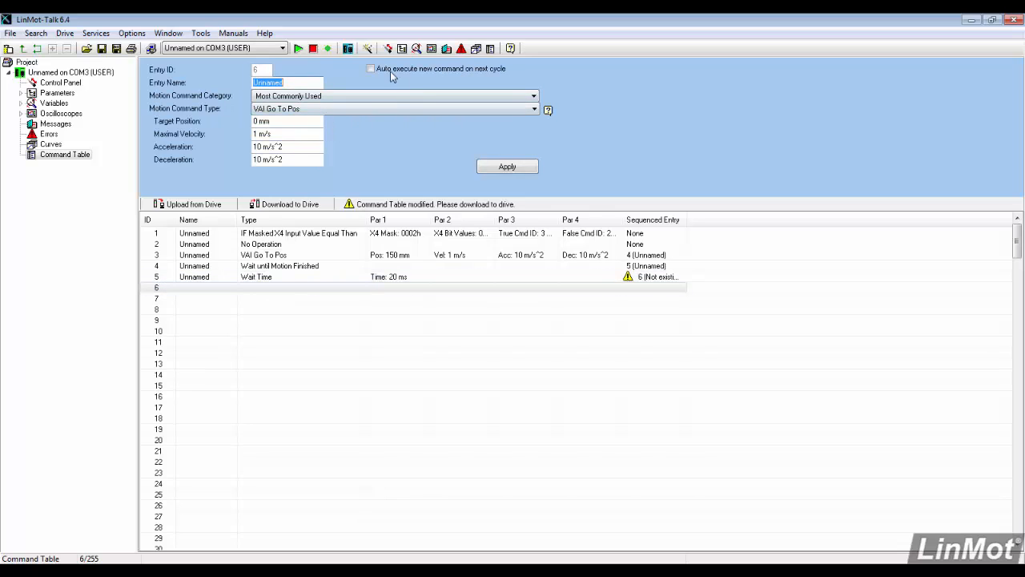
click(371, 68)
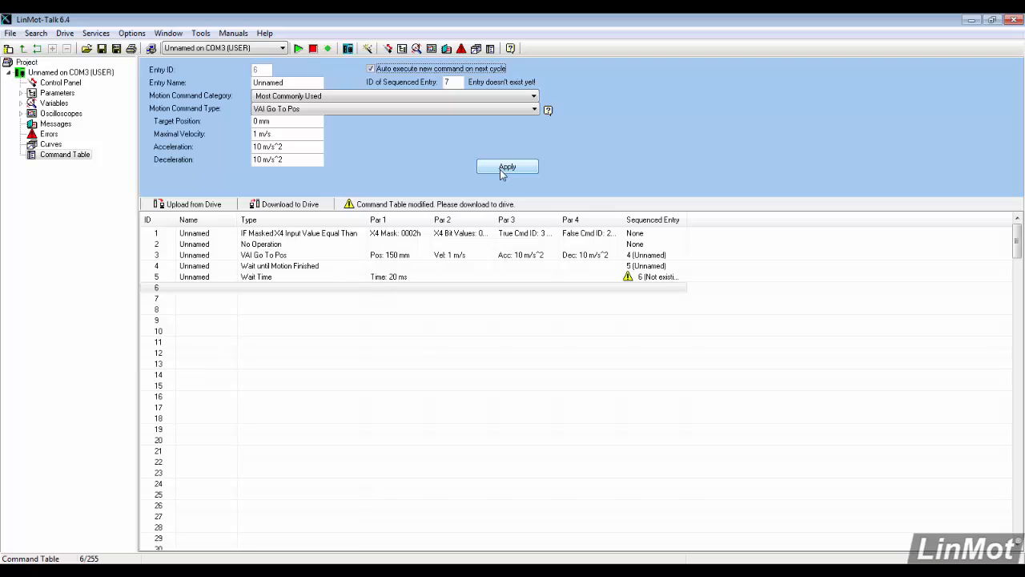
click(507, 167)
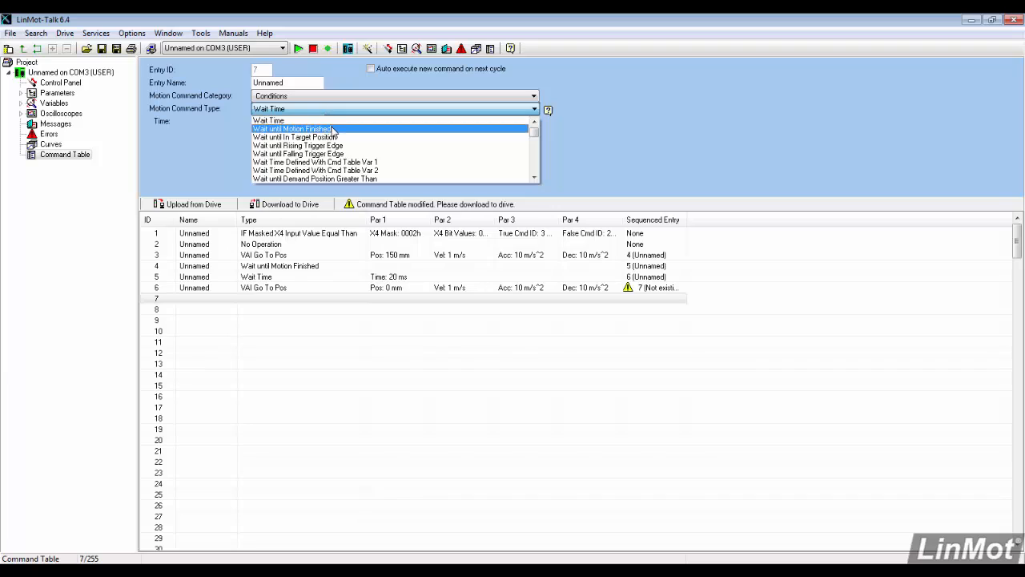
Step: Make entry 7 a Wait until Motion Finished that auto-continues to entry 8
click(293, 128)
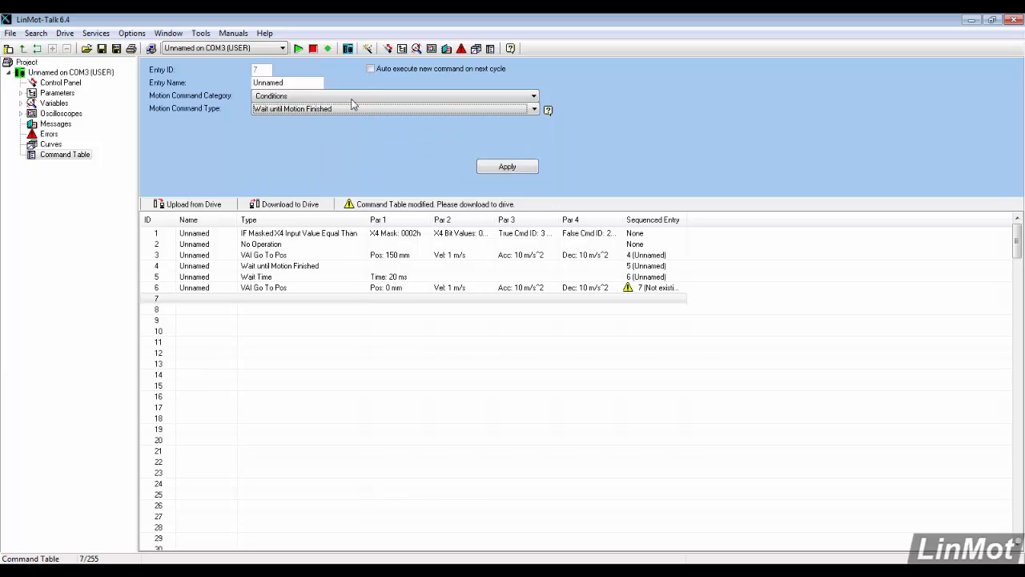
click(506, 167)
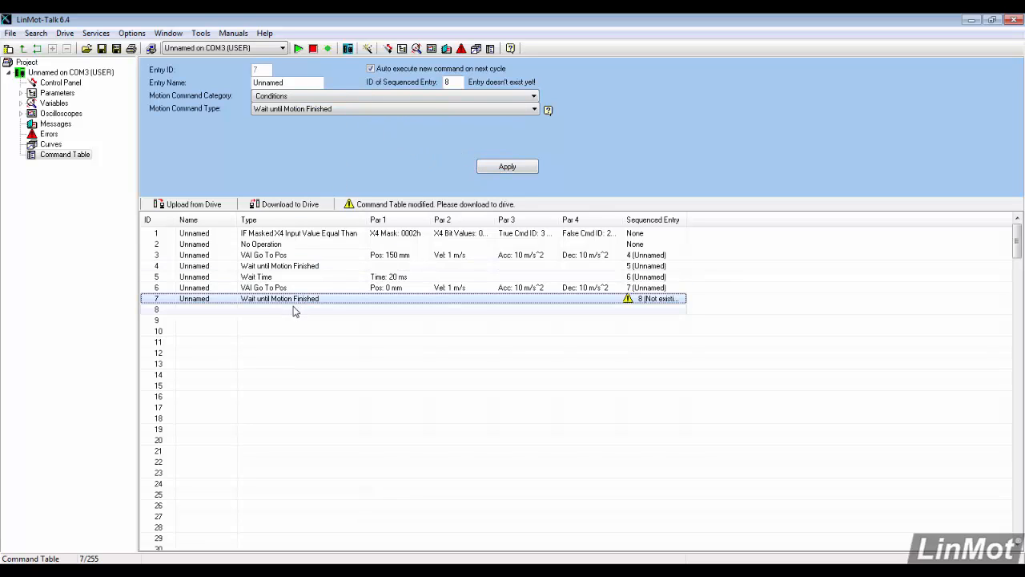
click(240, 309)
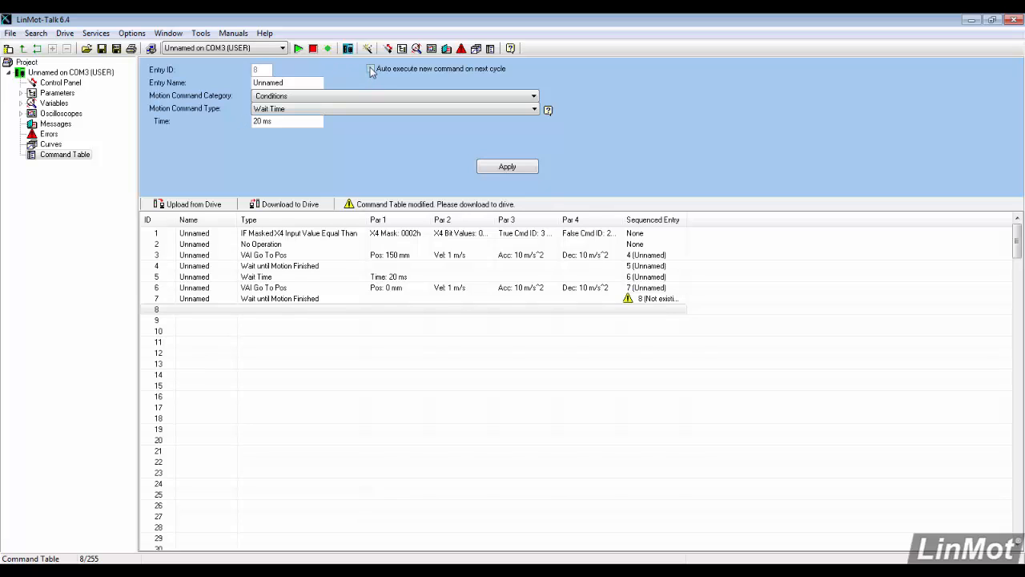
Step: Set entry 8 as a 20 ms Wait Time sequencing back to entry 1
click(370, 68)
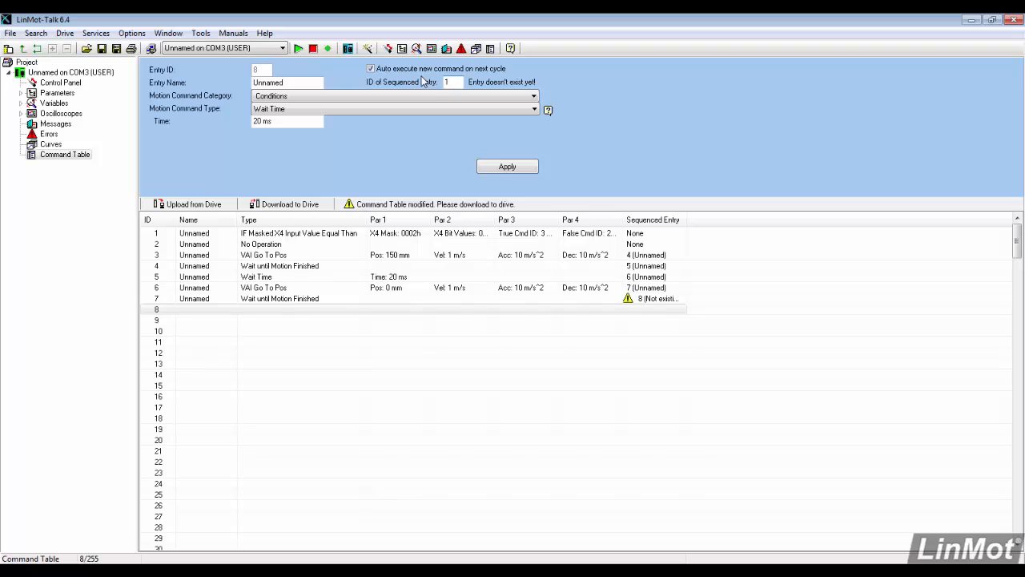
click(507, 166)
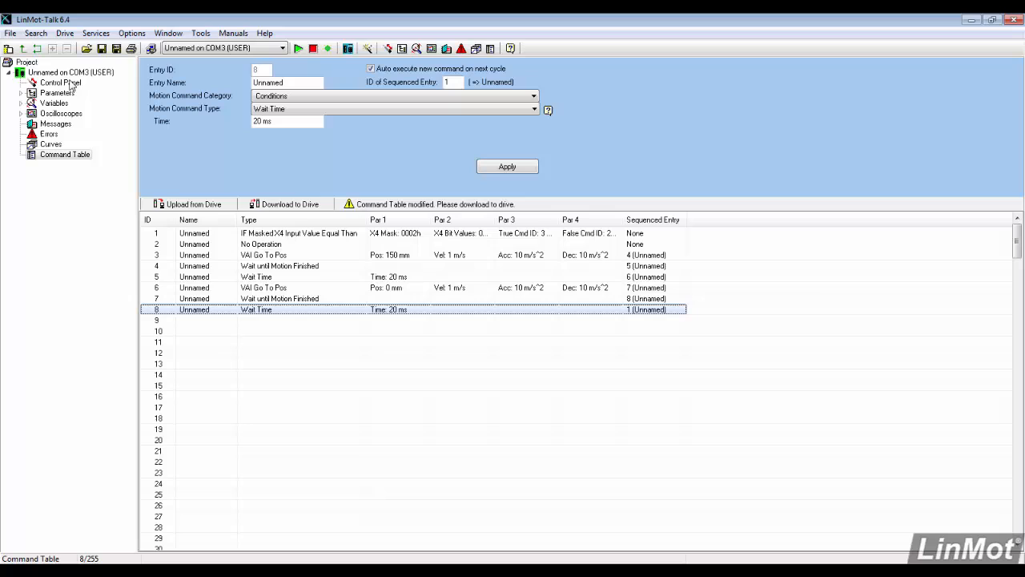
mouse_move(284, 203)
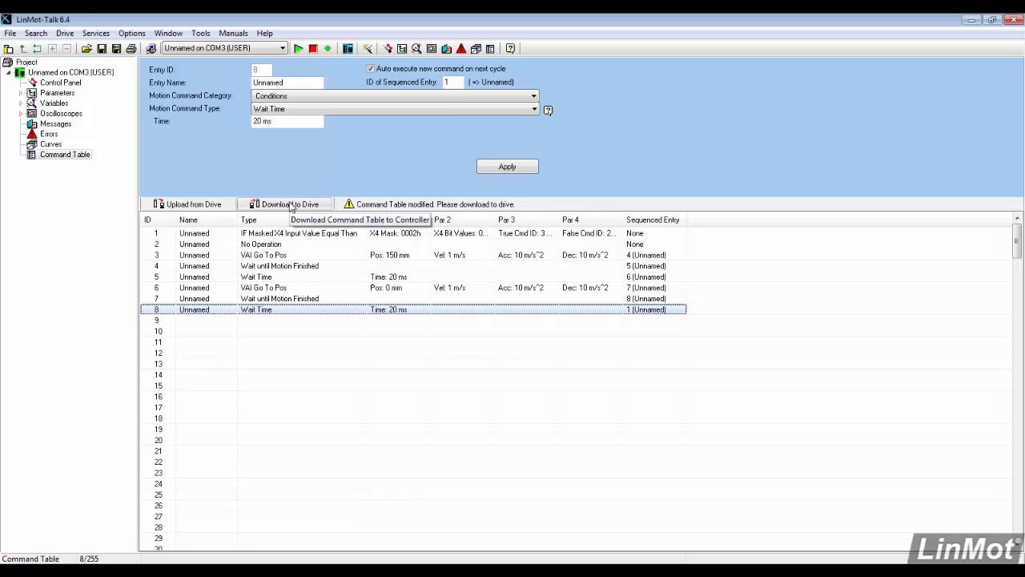
Step: Download the eight-entry command table to the drive
click(289, 204)
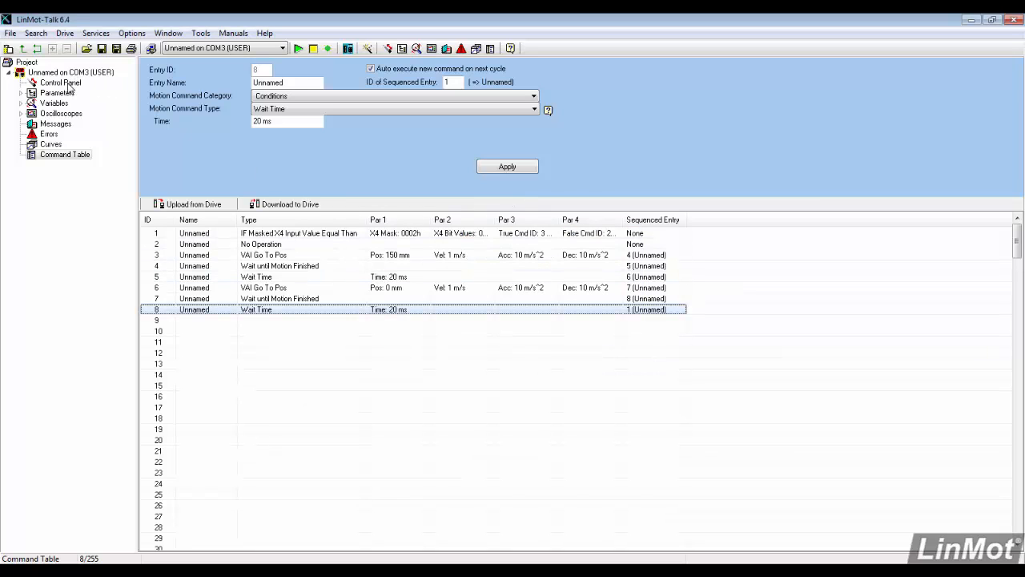
Step: Open the drive's Control Panel and reboot the drive, confirming with Yes
click(60, 82)
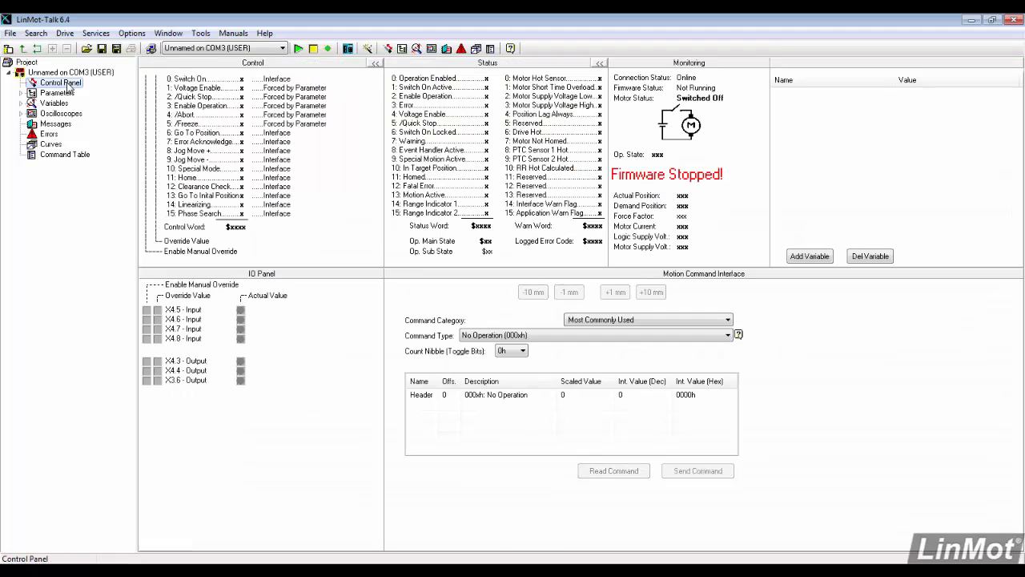
mouse_move(298, 48)
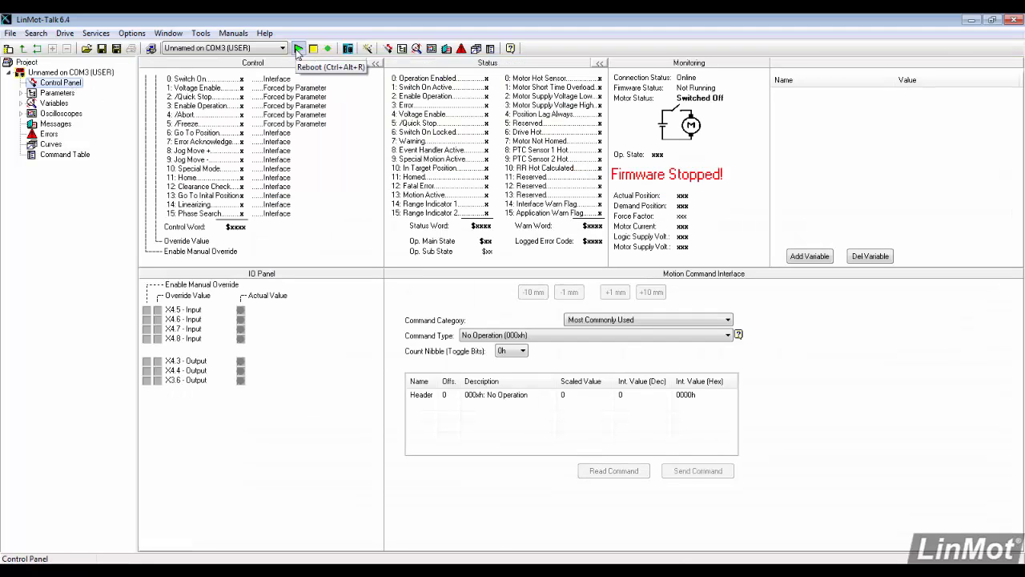
click(298, 48)
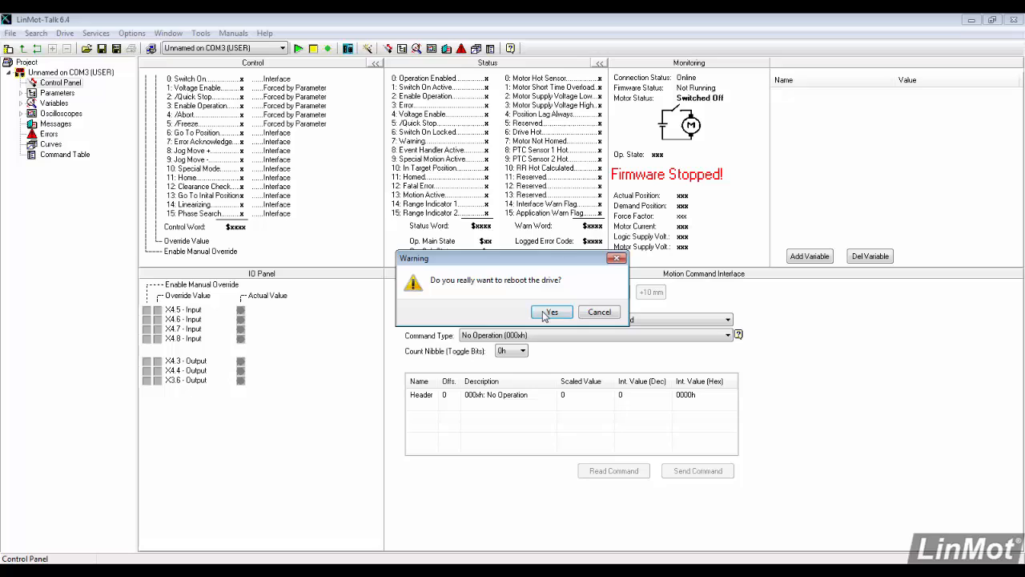
click(551, 312)
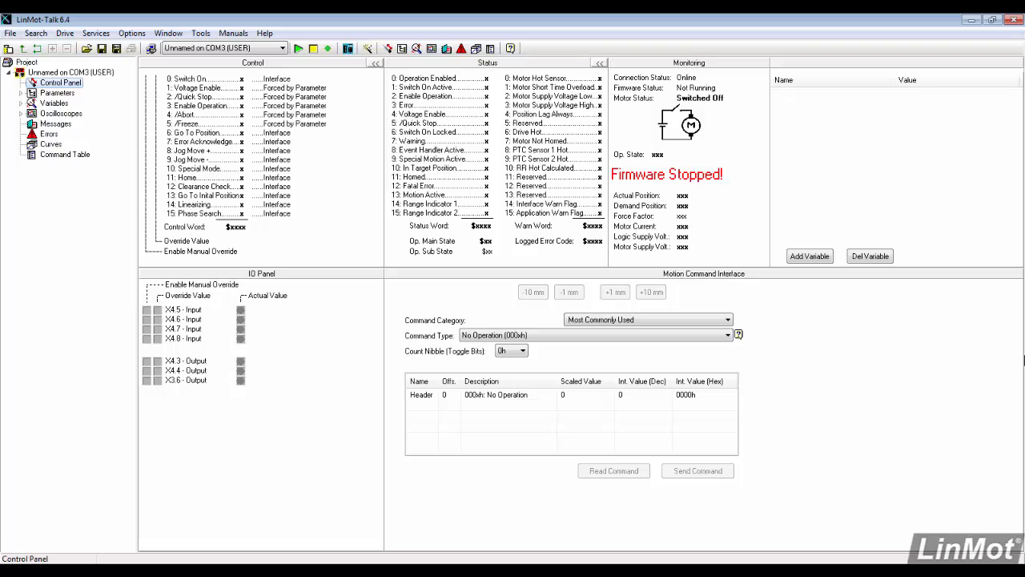
click(313, 48)
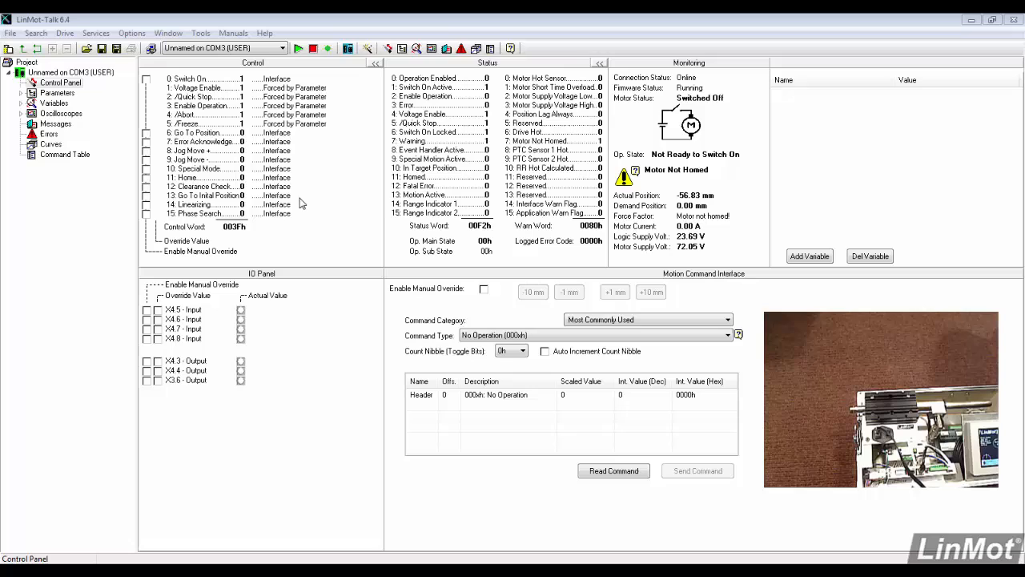
mouse_move(165, 76)
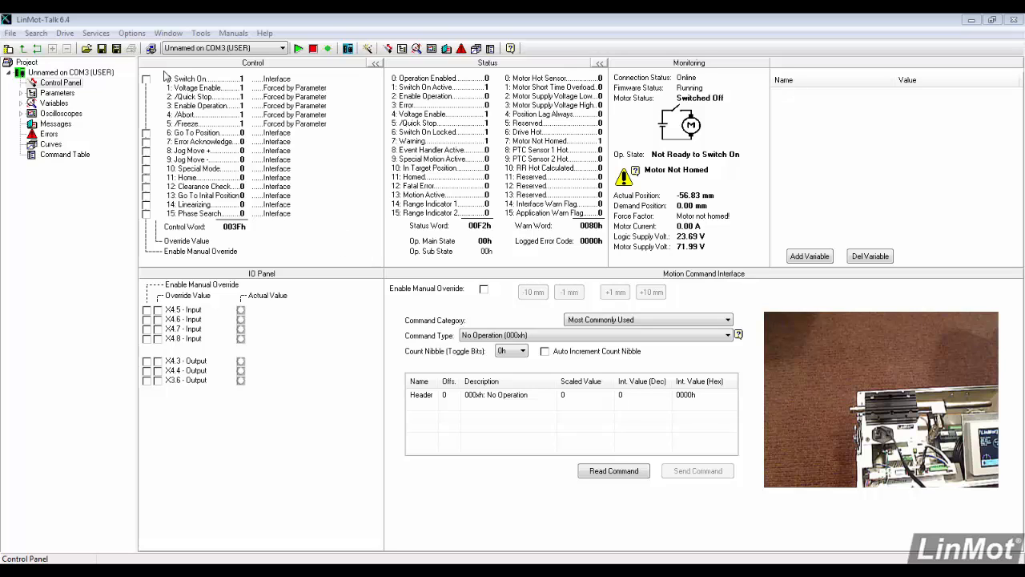
Step: Override Switch On bit 0, toggle it off and on, then force Home bit 11
click(146, 78)
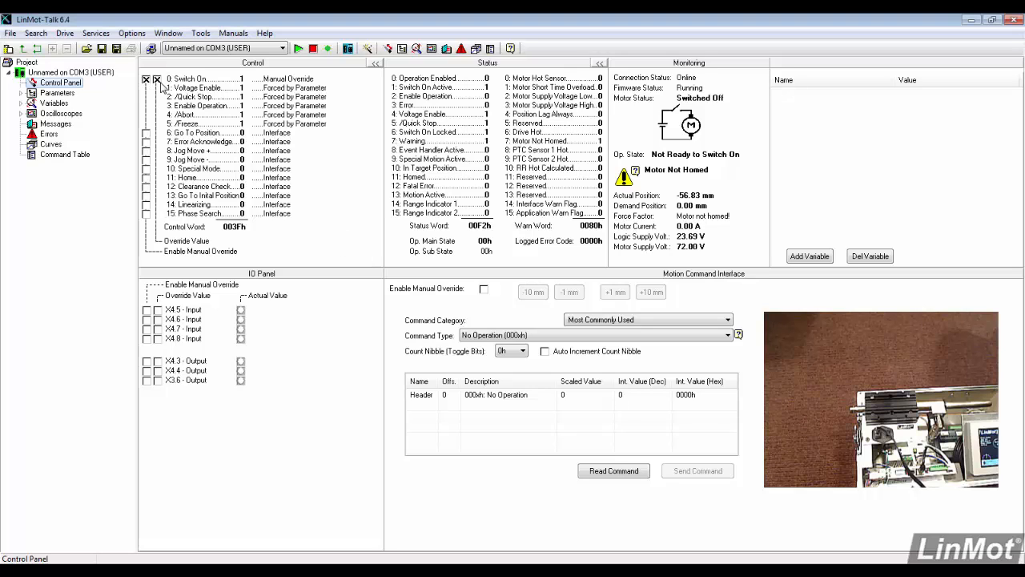
click(146, 78)
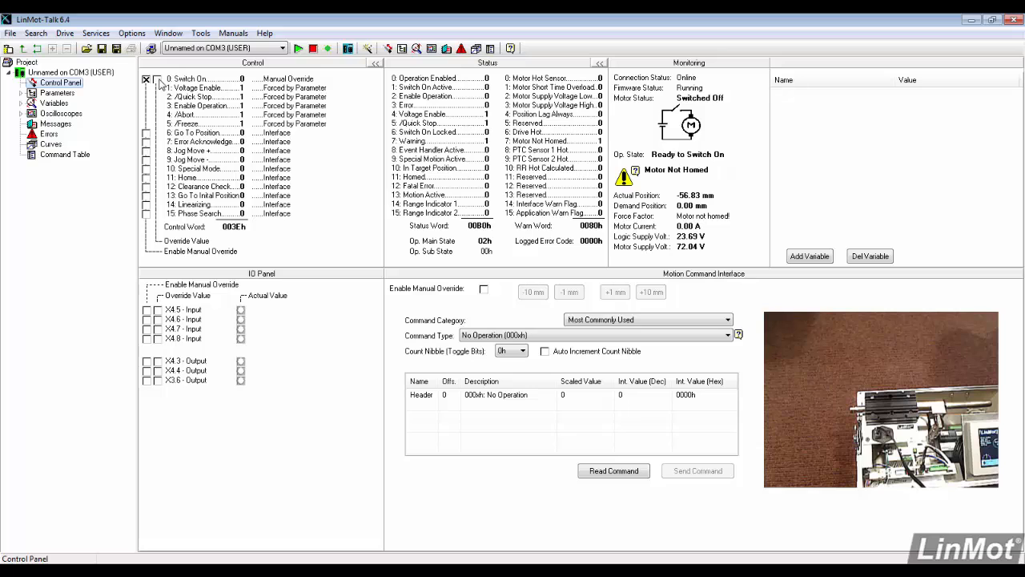
click(157, 79)
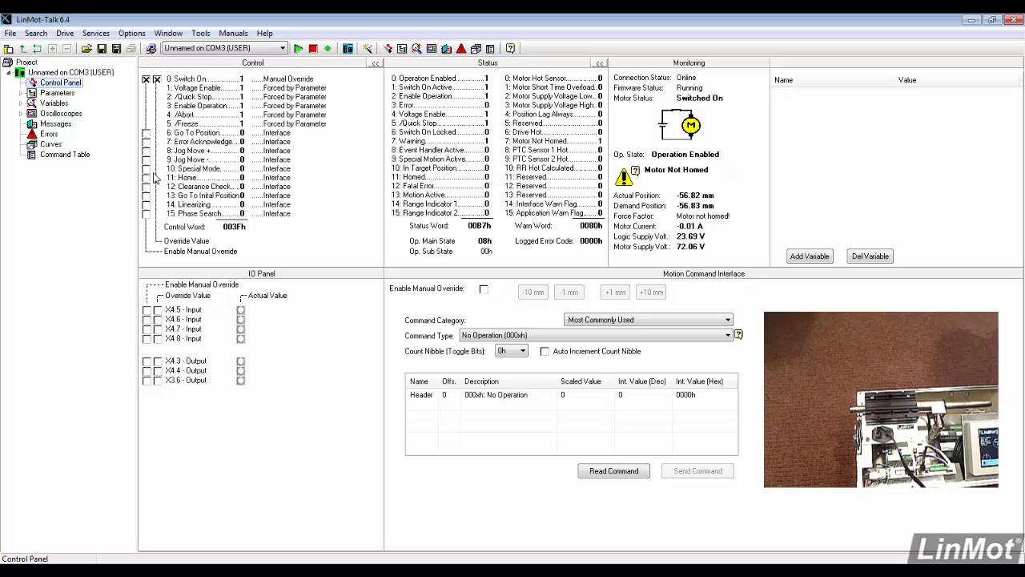
click(156, 177)
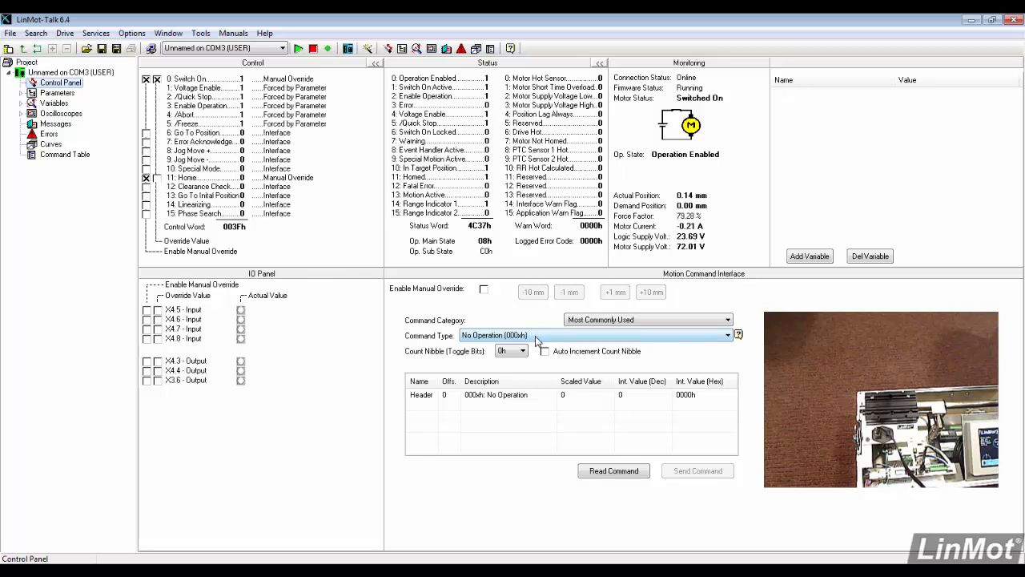
Step: Send Start Command Table (200xh) at entry 1 with X4.6 input forced on
click(728, 335)
text(1)
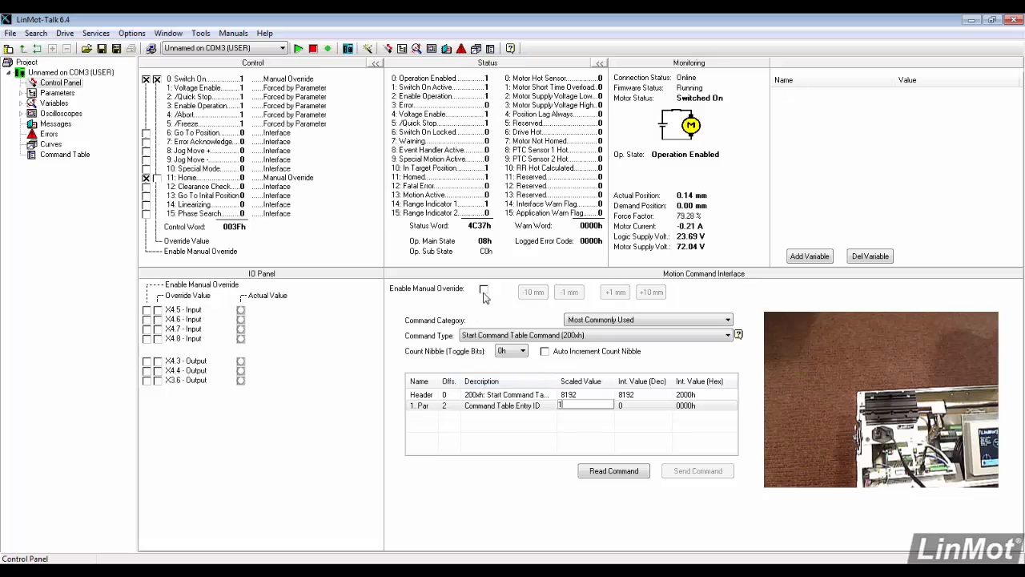
click(484, 288)
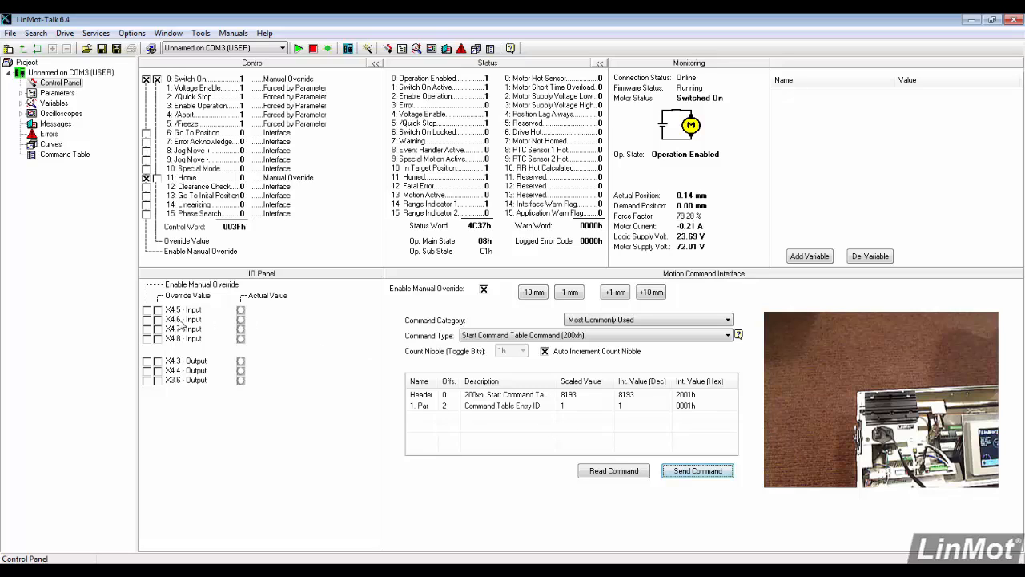
click(148, 318)
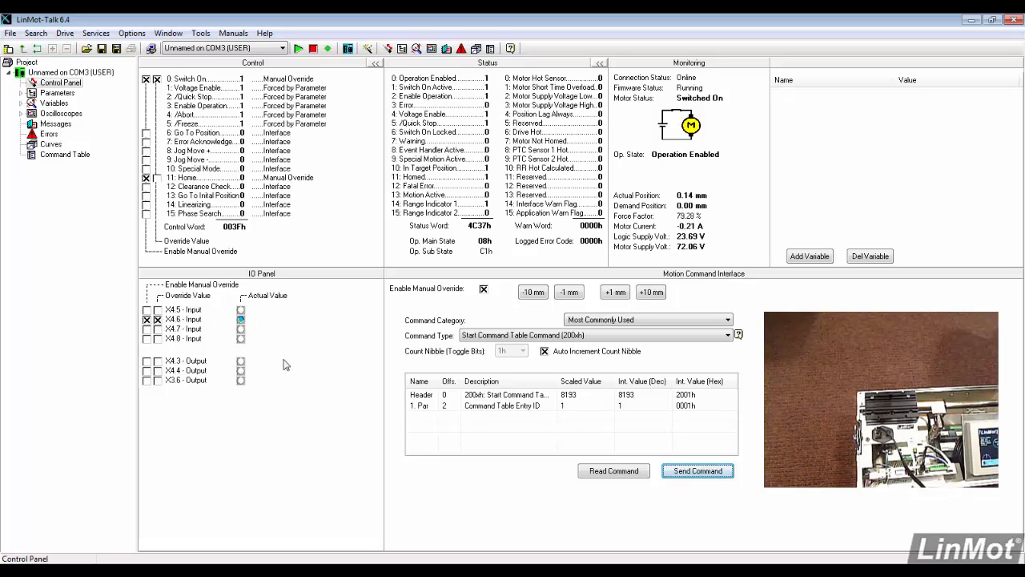
click(697, 470)
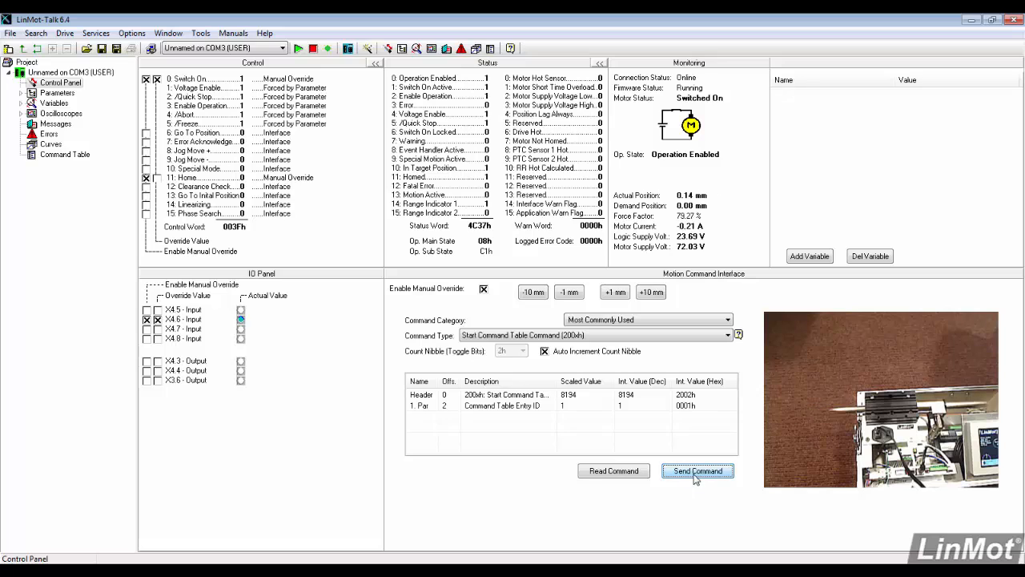
click(697, 470)
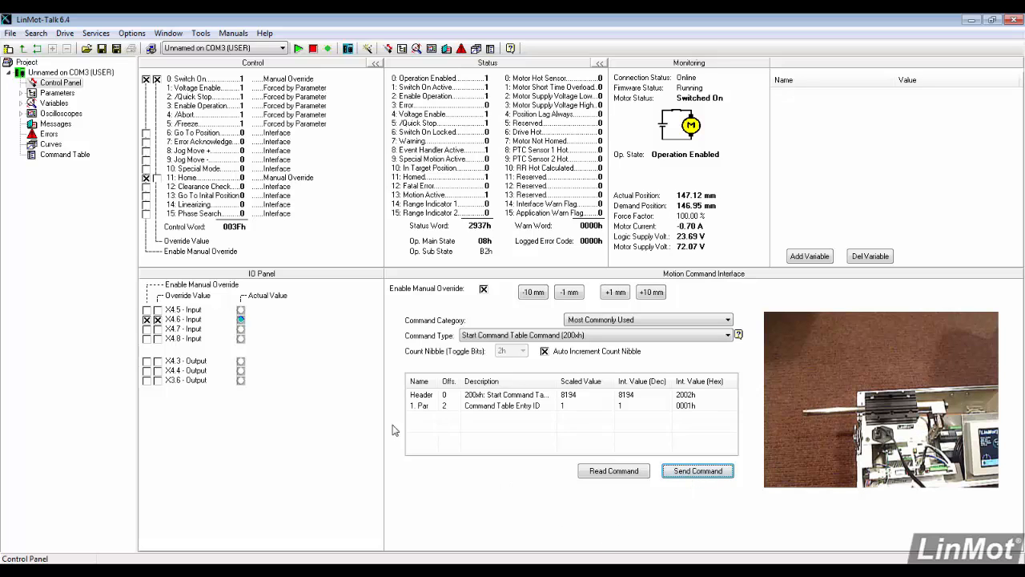